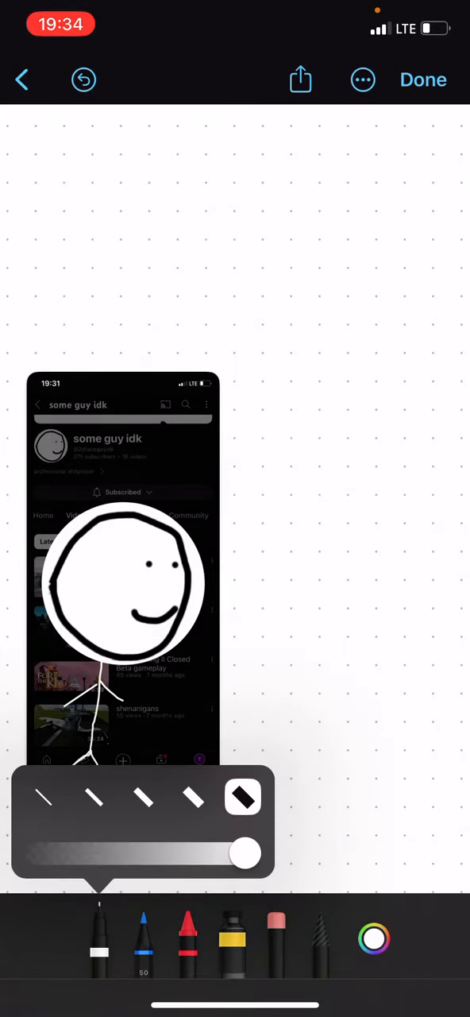
Confirm the black pen colour and draw a round head to the right of the reference screenshot.
click(99, 937)
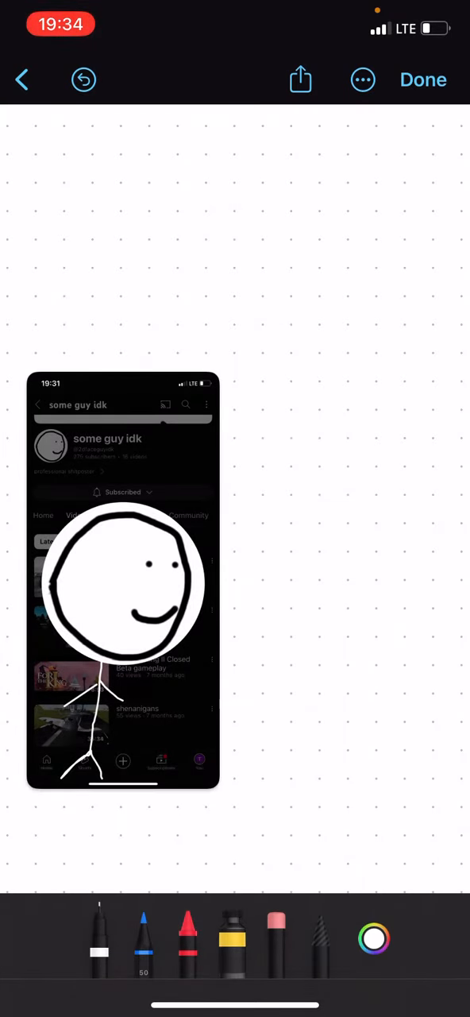
click(374, 941)
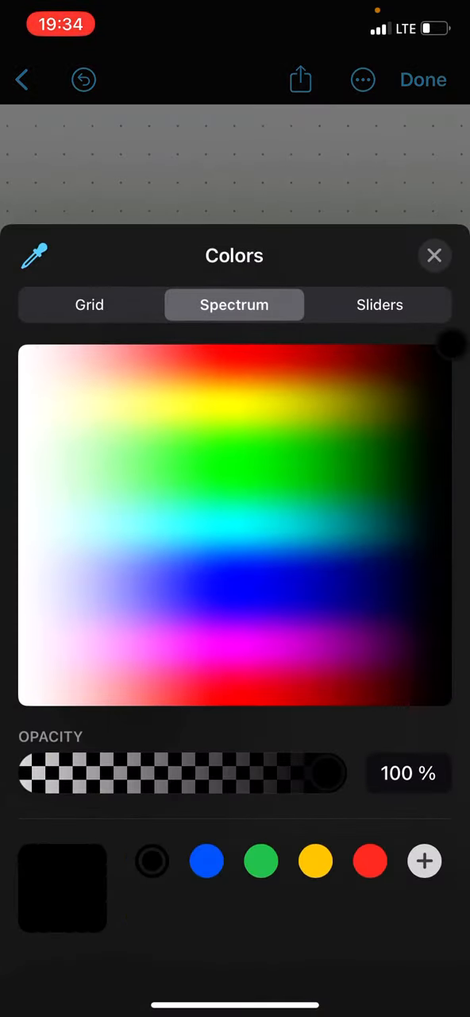
click(435, 255)
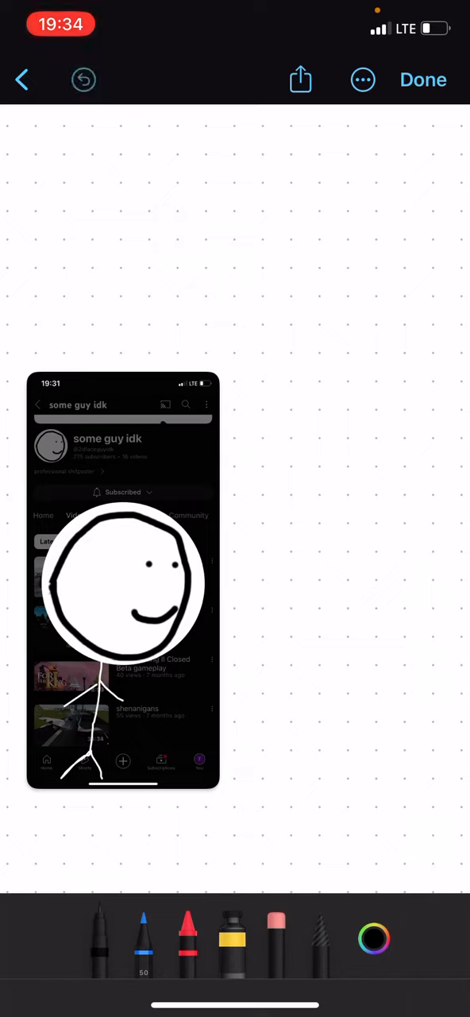
drag(262, 585, 357, 636)
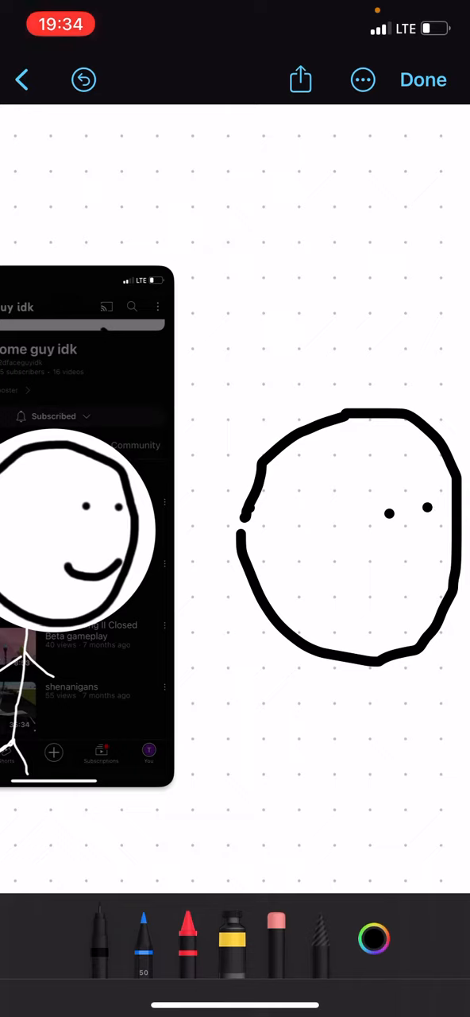
Add two dot eyes and a curved smile, undoing the stray marks along the way.
click(428, 507)
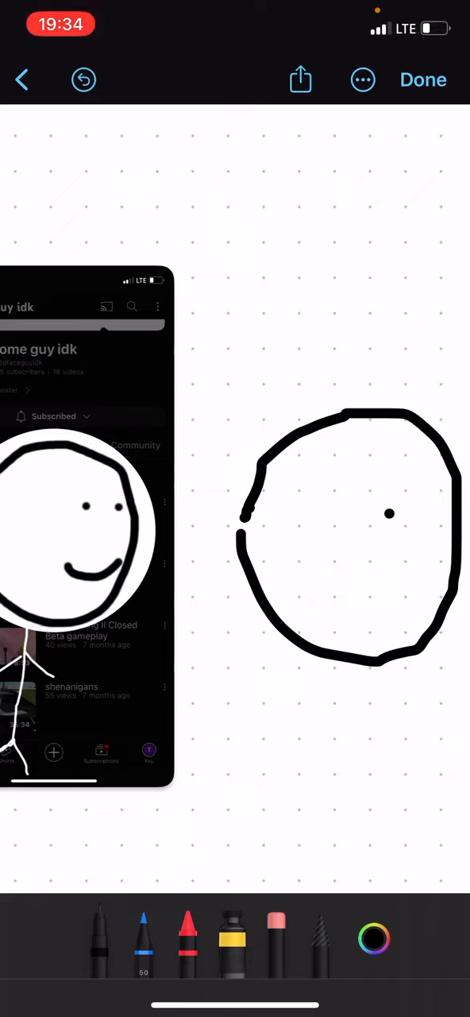
click(434, 518)
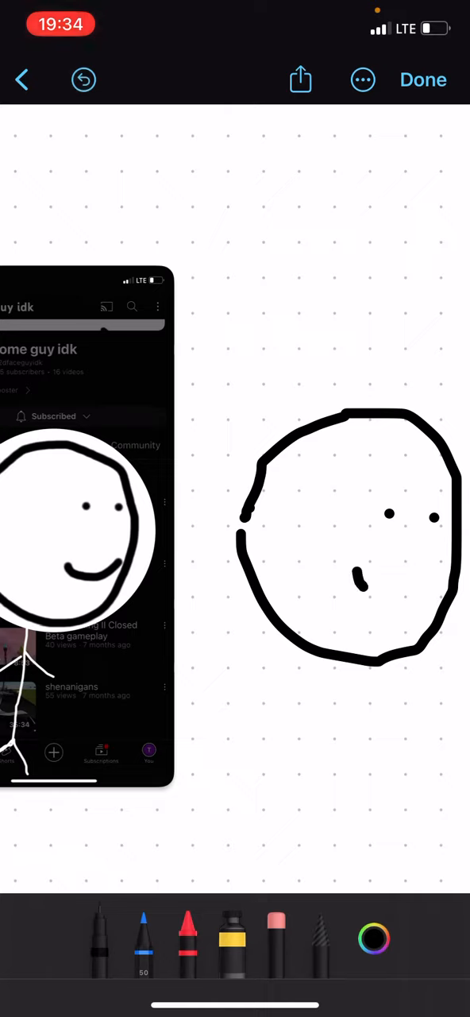
click(82, 80)
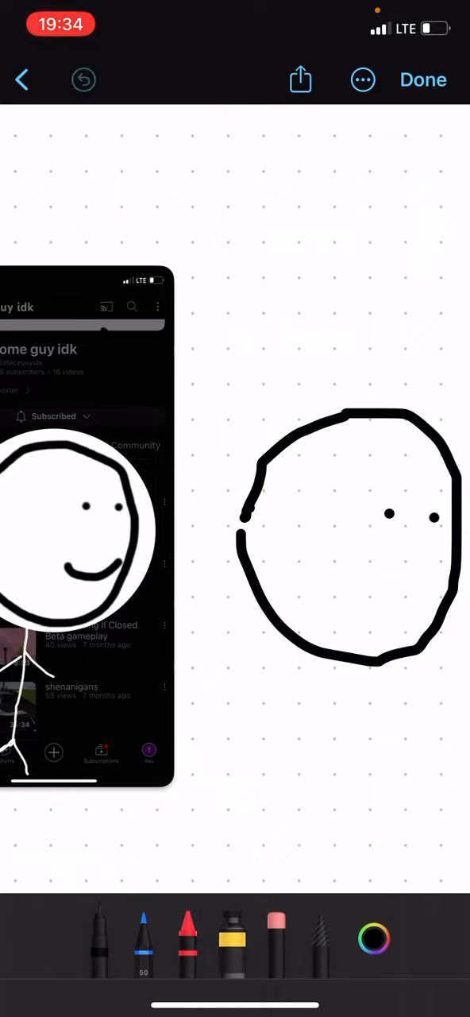
drag(360, 559, 421, 549)
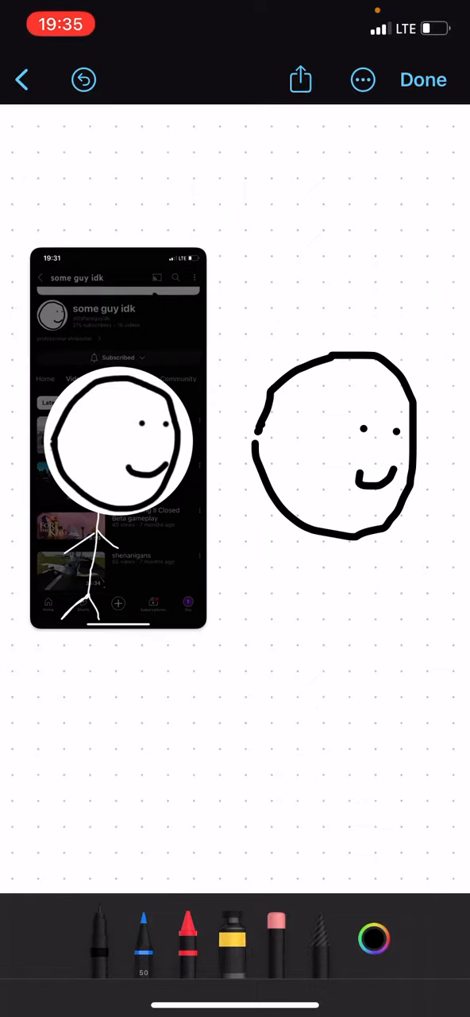
Draw a body line down from the head with two angled arm strokes off it.
click(373, 939)
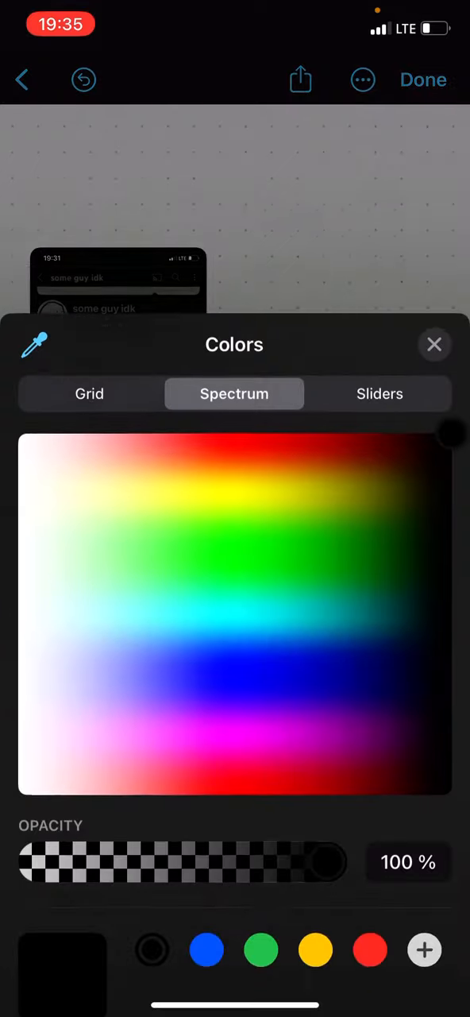
click(435, 343)
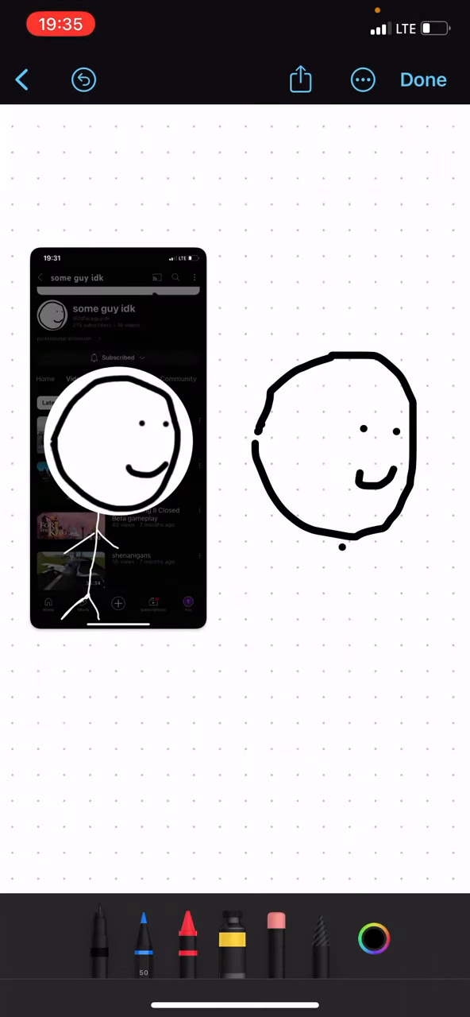
drag(342, 548, 283, 798)
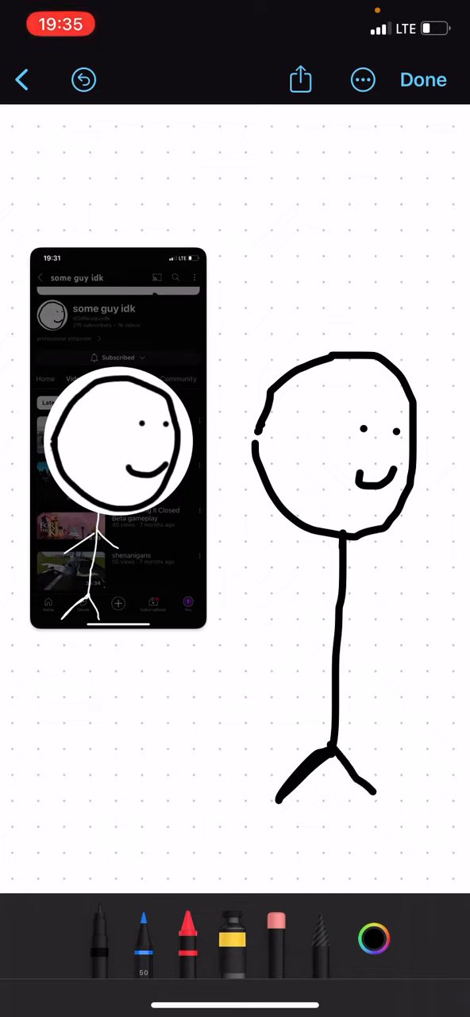
drag(318, 616, 267, 686)
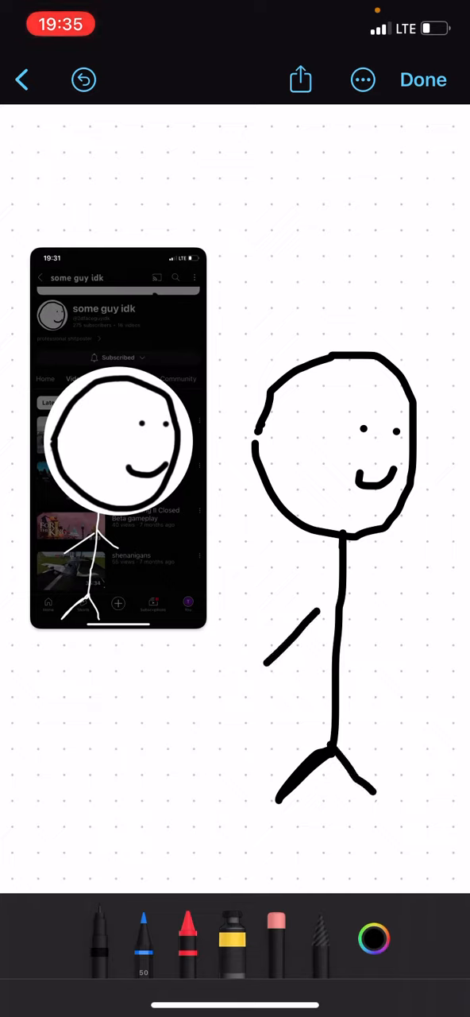
drag(353, 556, 405, 675)
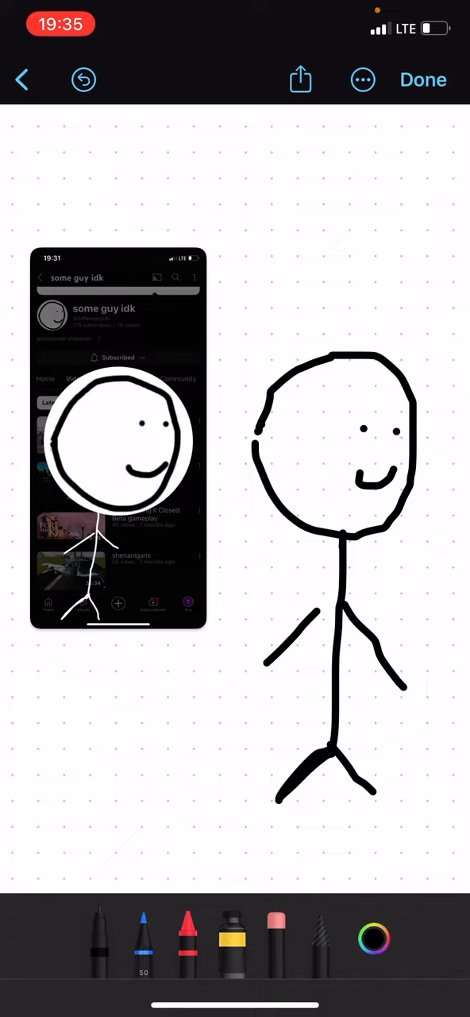
Set the pen to white, then drag to a near-white shade in the Colors panel.
click(372, 937)
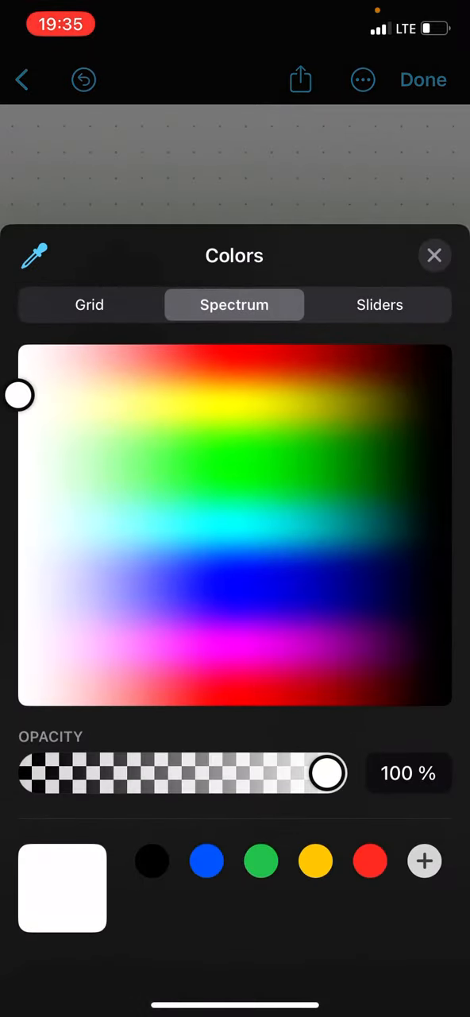
click(435, 254)
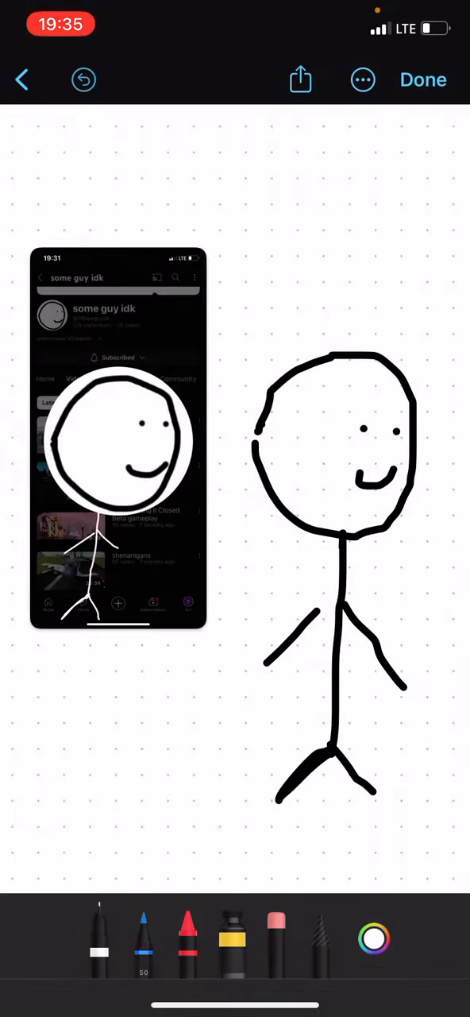
click(375, 939)
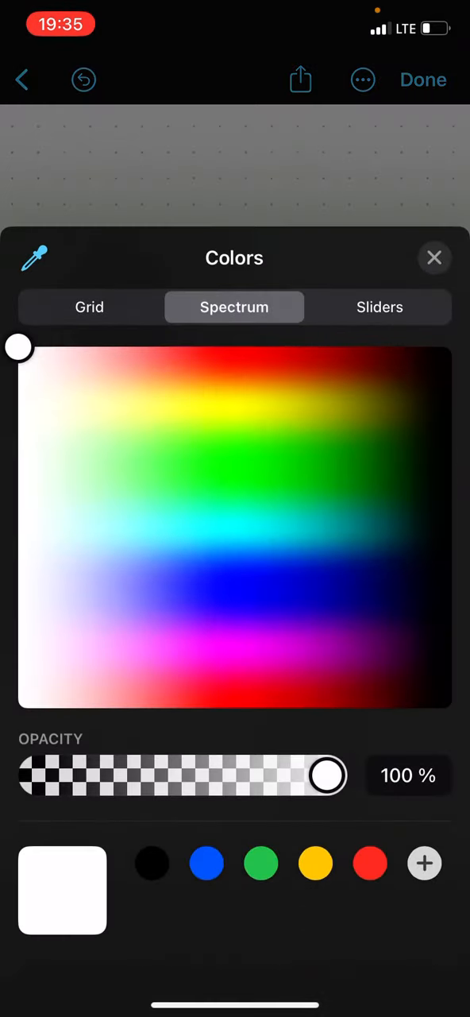
drag(18, 346, 44, 365)
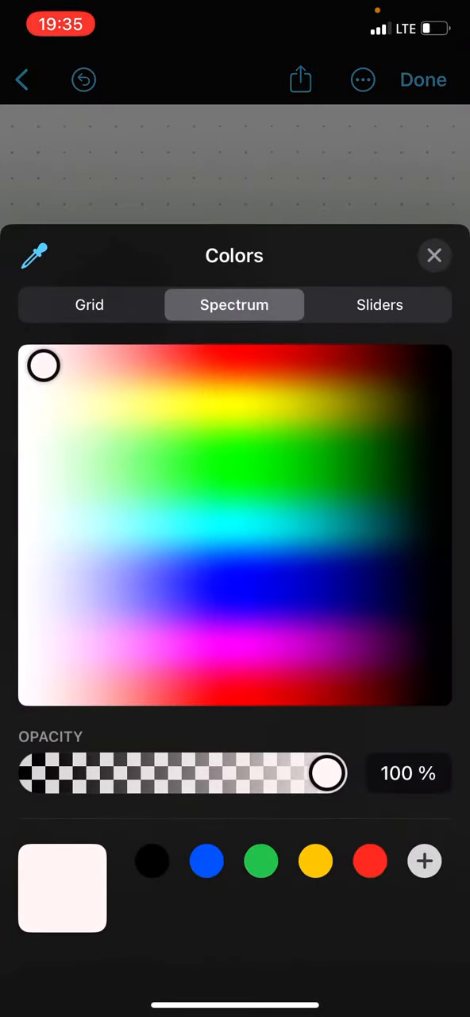
drag(44, 365, 62, 358)
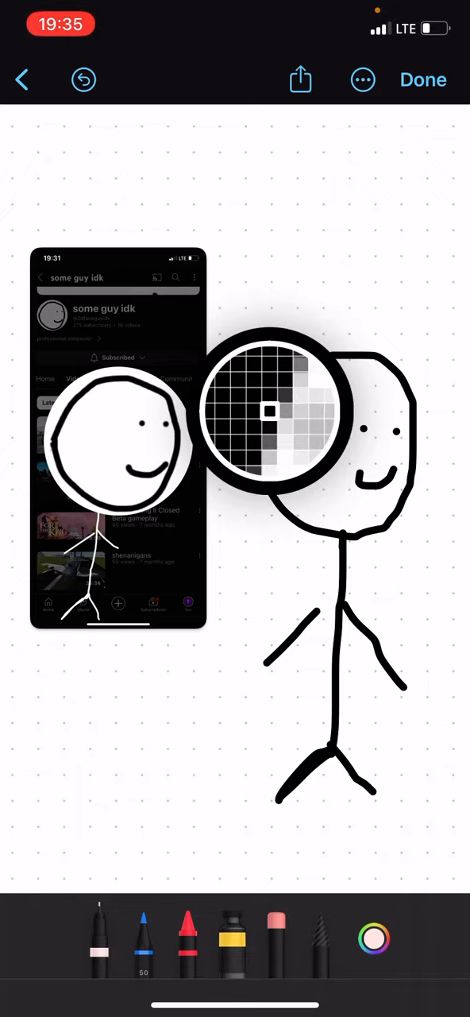
Apply the light grey sampled from the canvas as the pen colour.
click(373, 937)
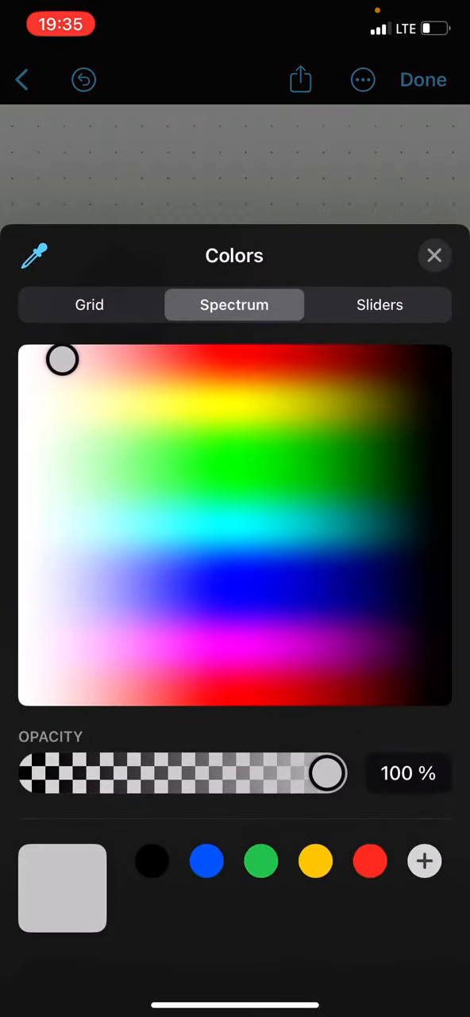
click(436, 255)
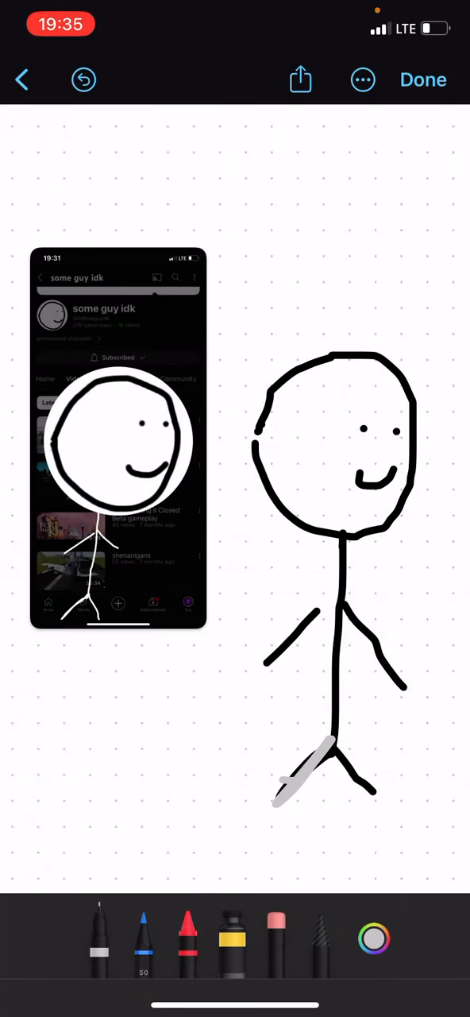